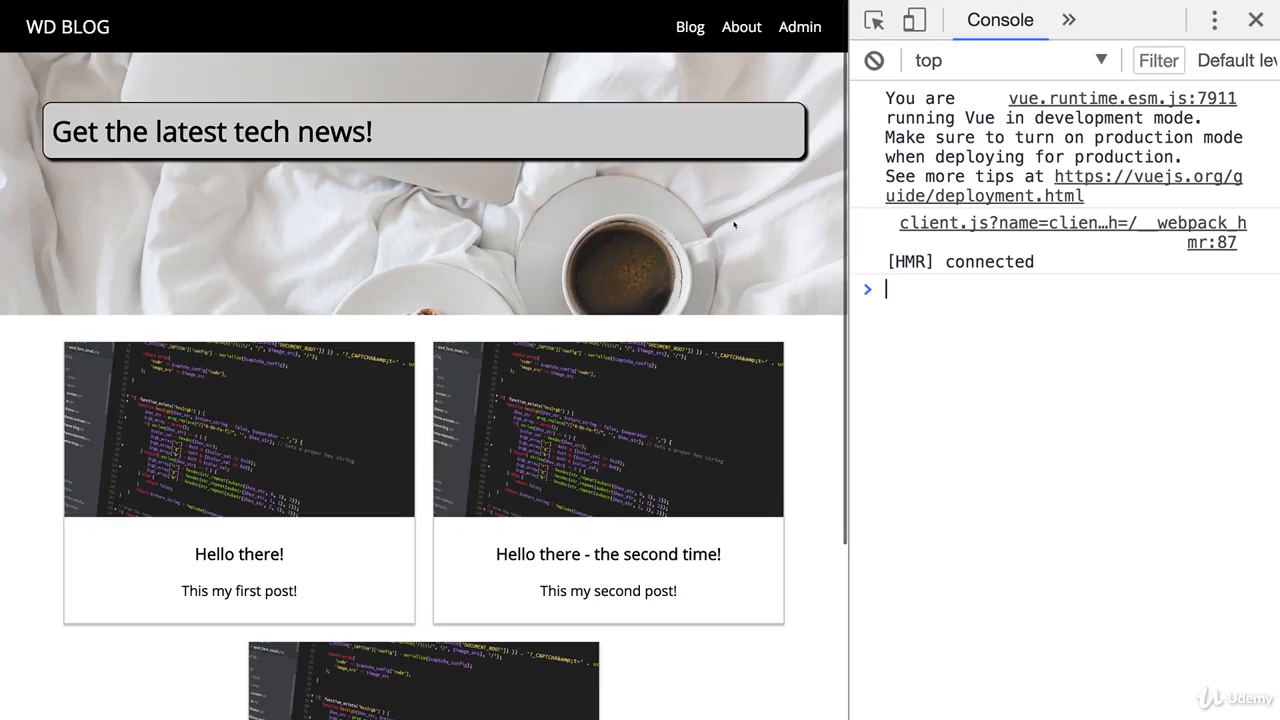
# Step: Test the Blog, Admin and About header links in the running Nuxt app
pyautogui.click(690, 28)
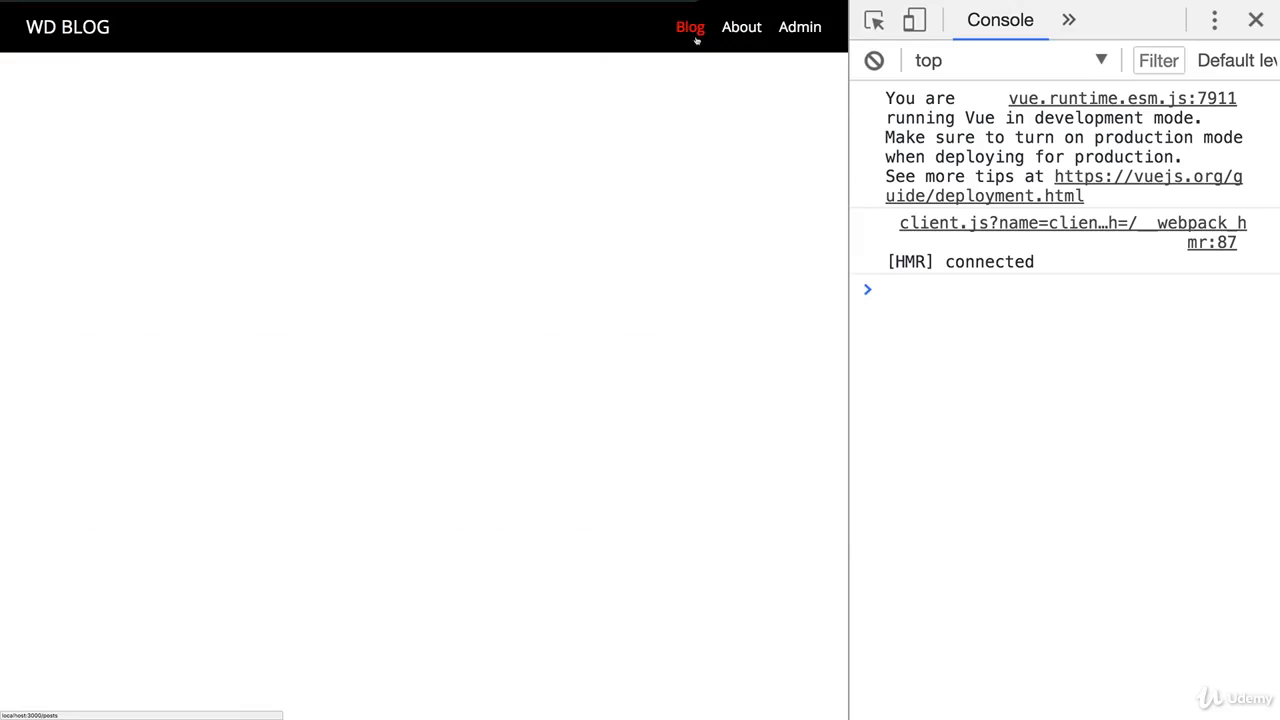
pyautogui.moveTo(744, 42)
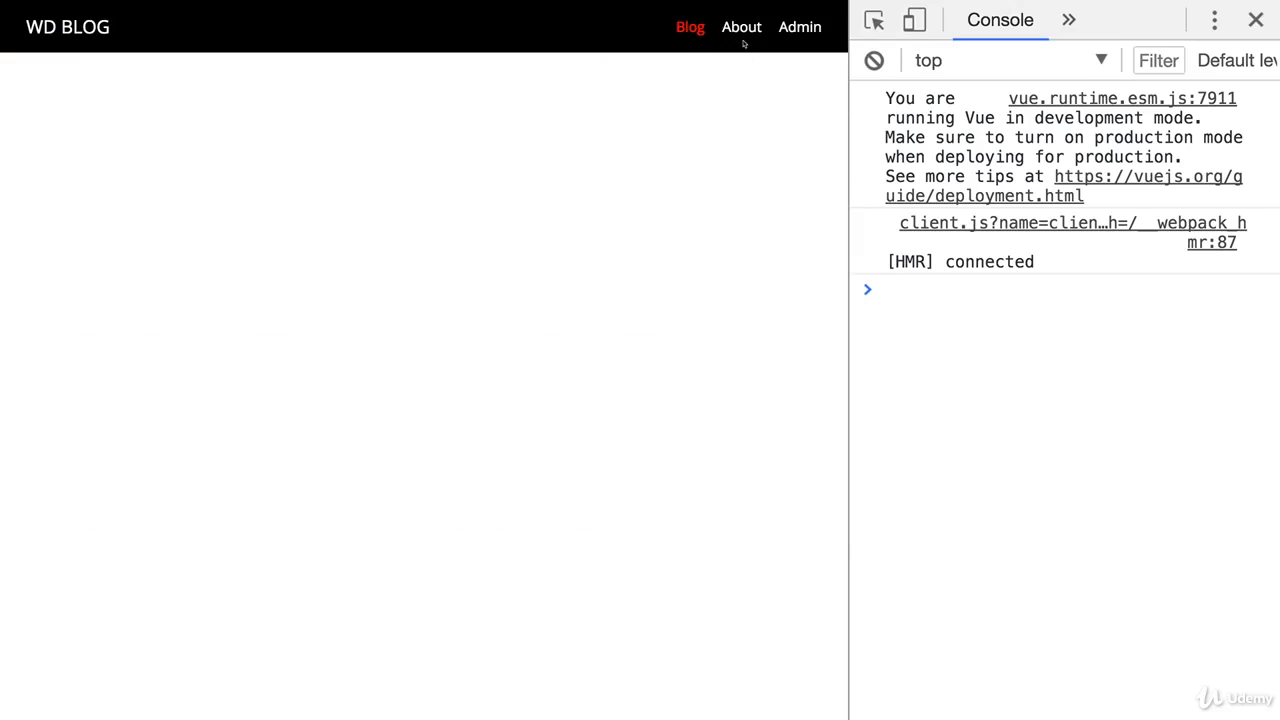
pyautogui.click(800, 28)
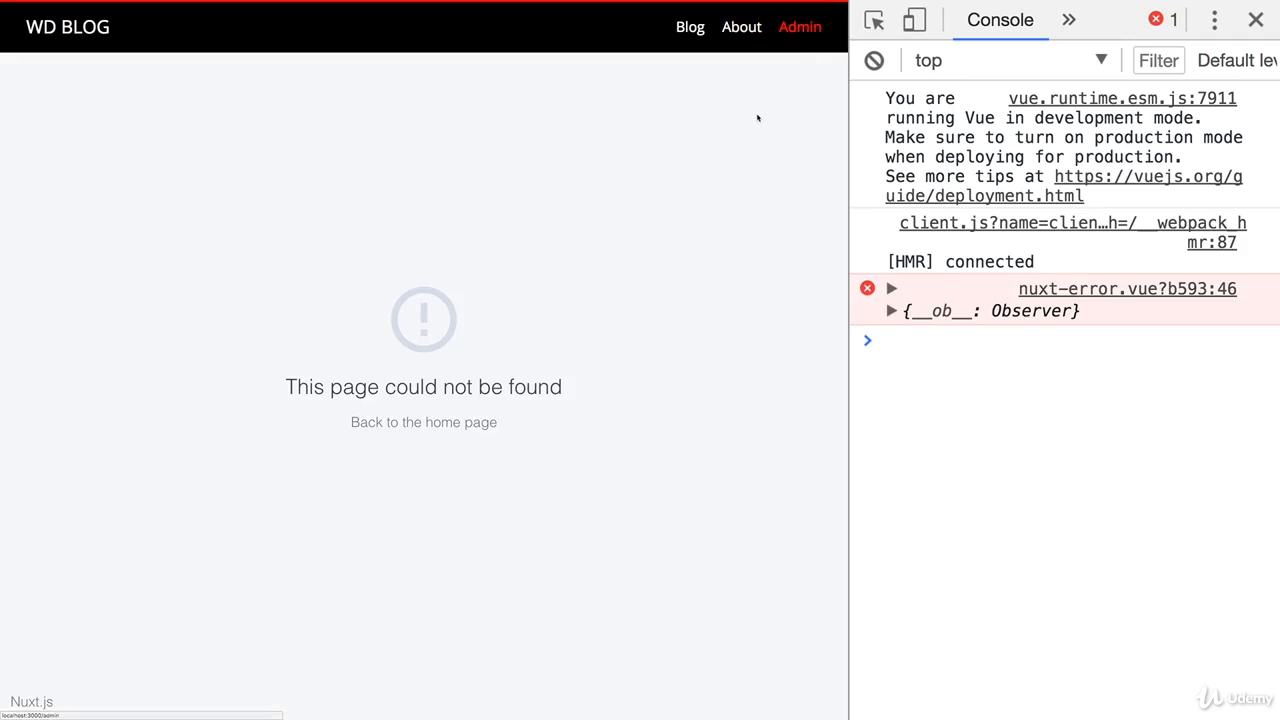
pyautogui.click(690, 28)
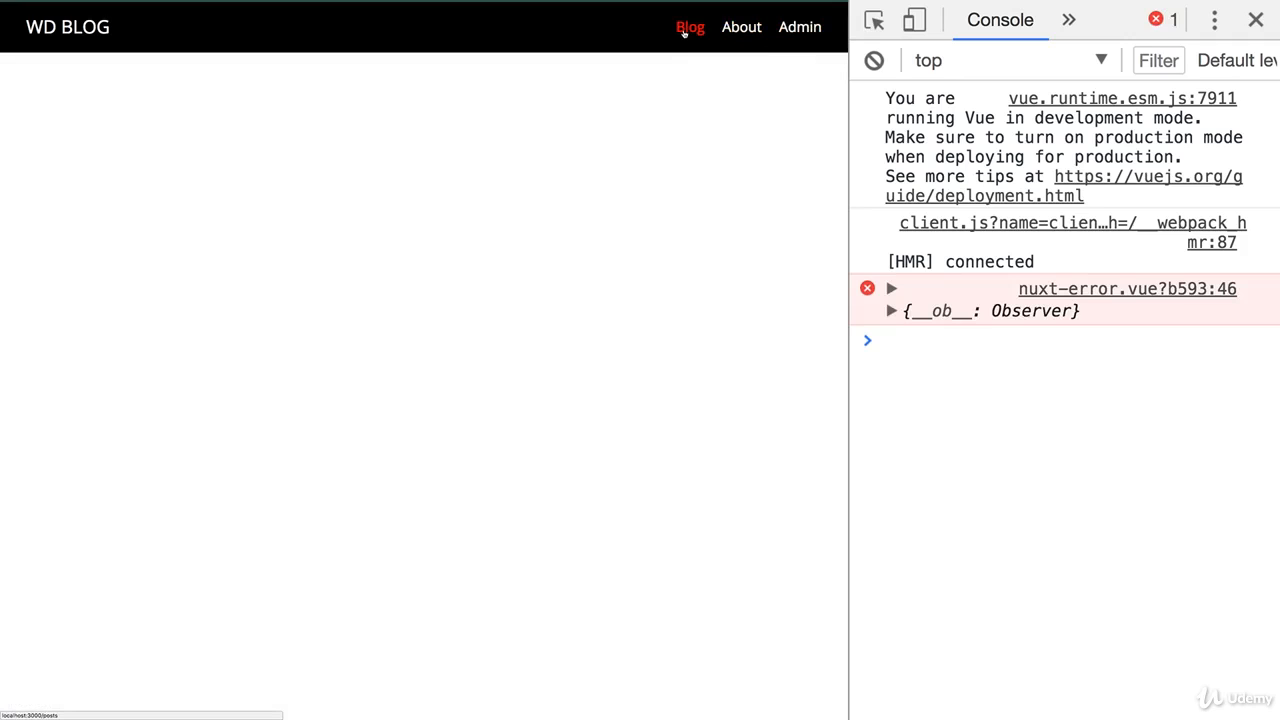
pyautogui.click(740, 28)
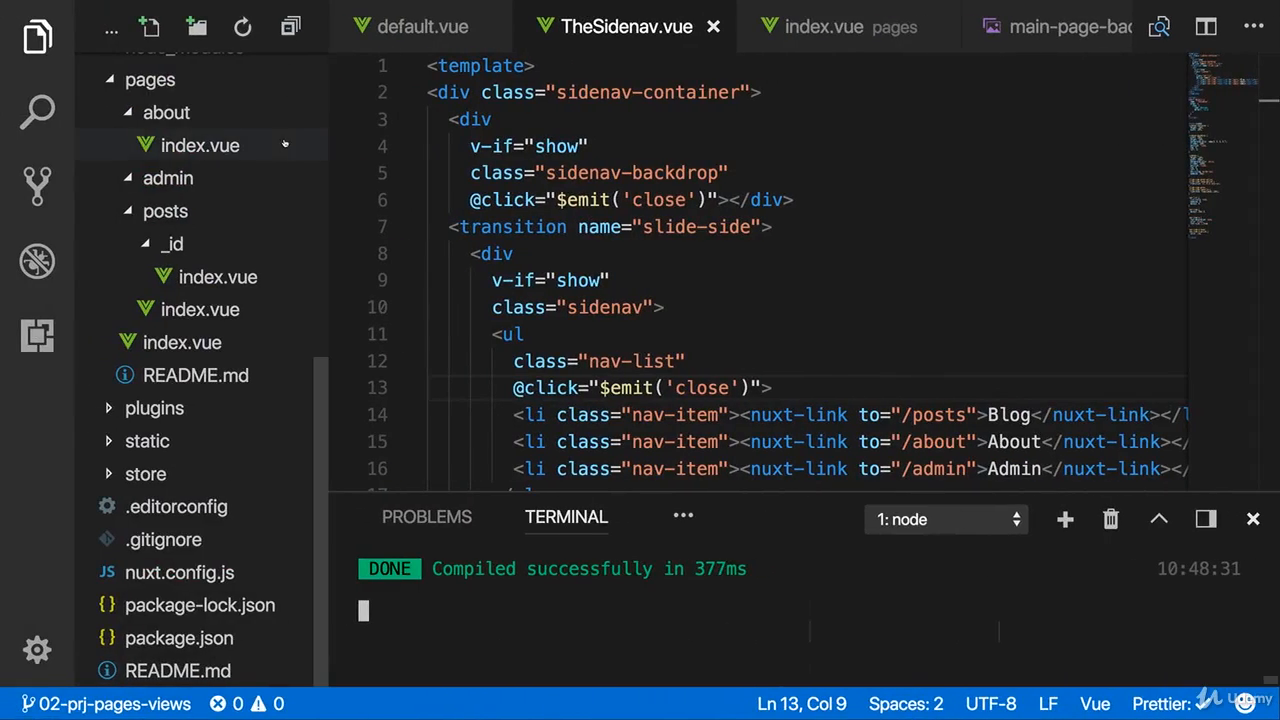
# Step: Review TheHeader.vue's navigation links and responsive styles from the Explorer
pyautogui.click(224, 298)
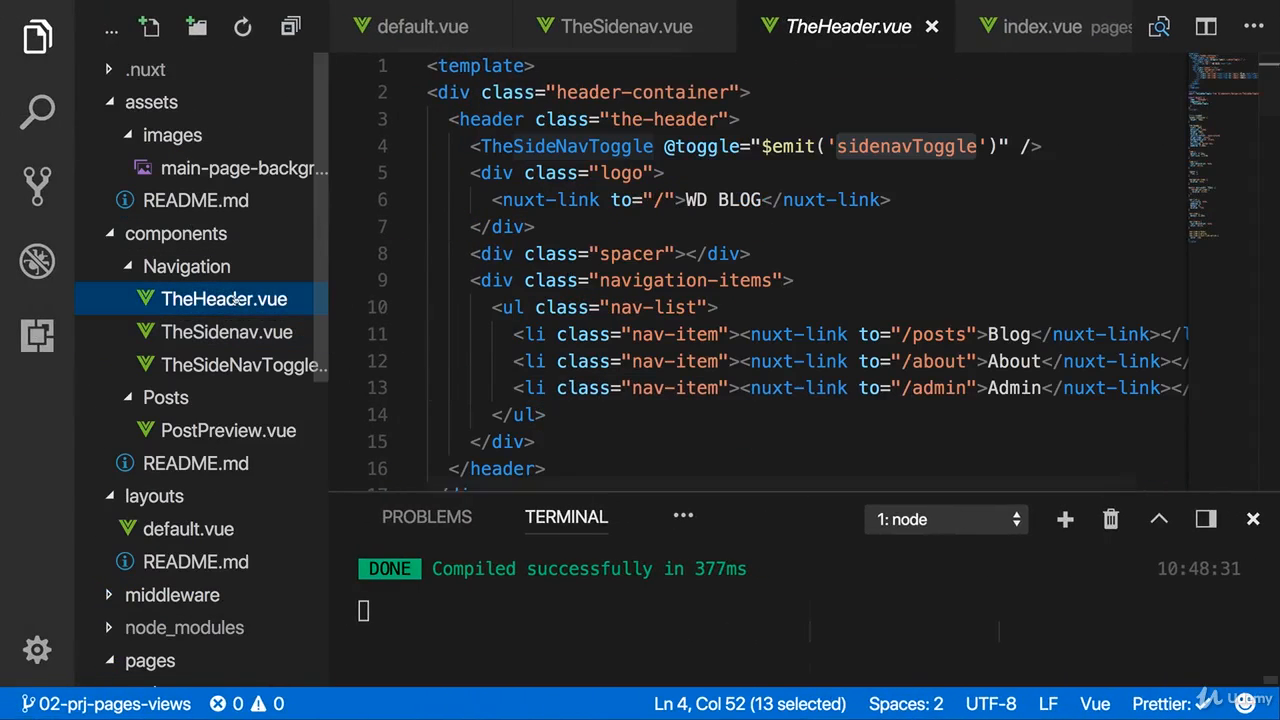
pyautogui.scroll(-3)
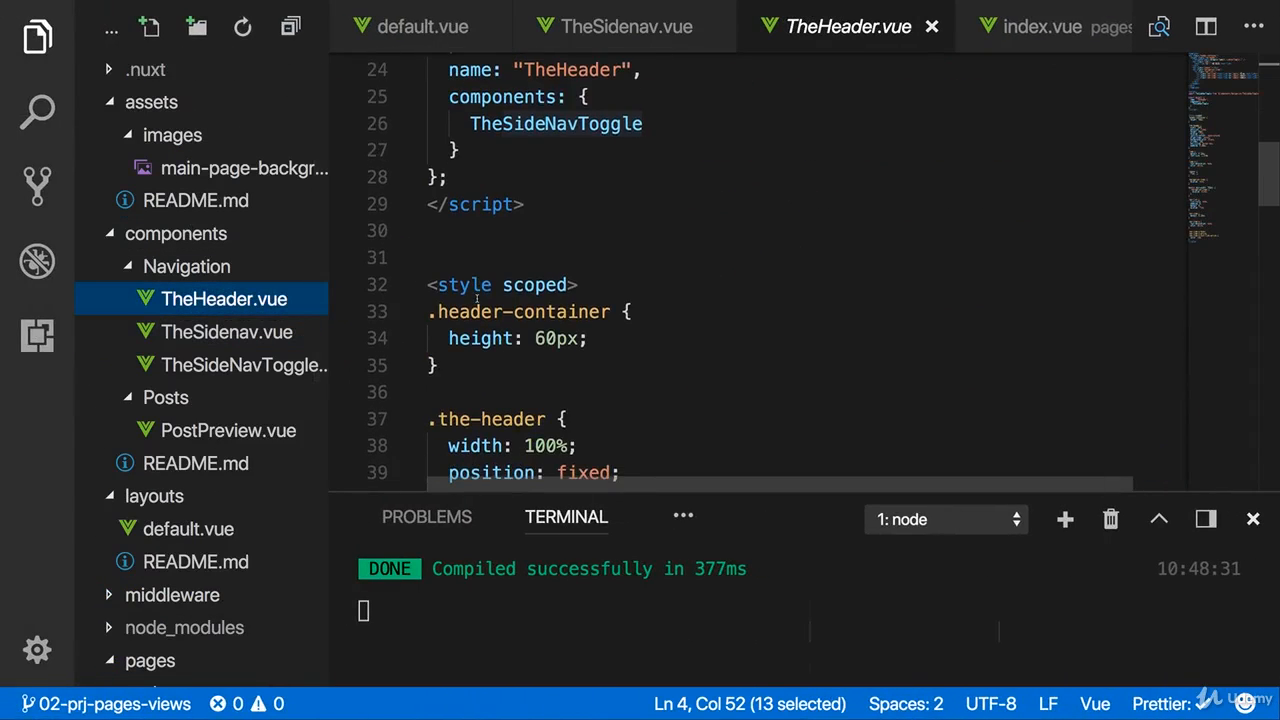
pyautogui.scroll(-3)
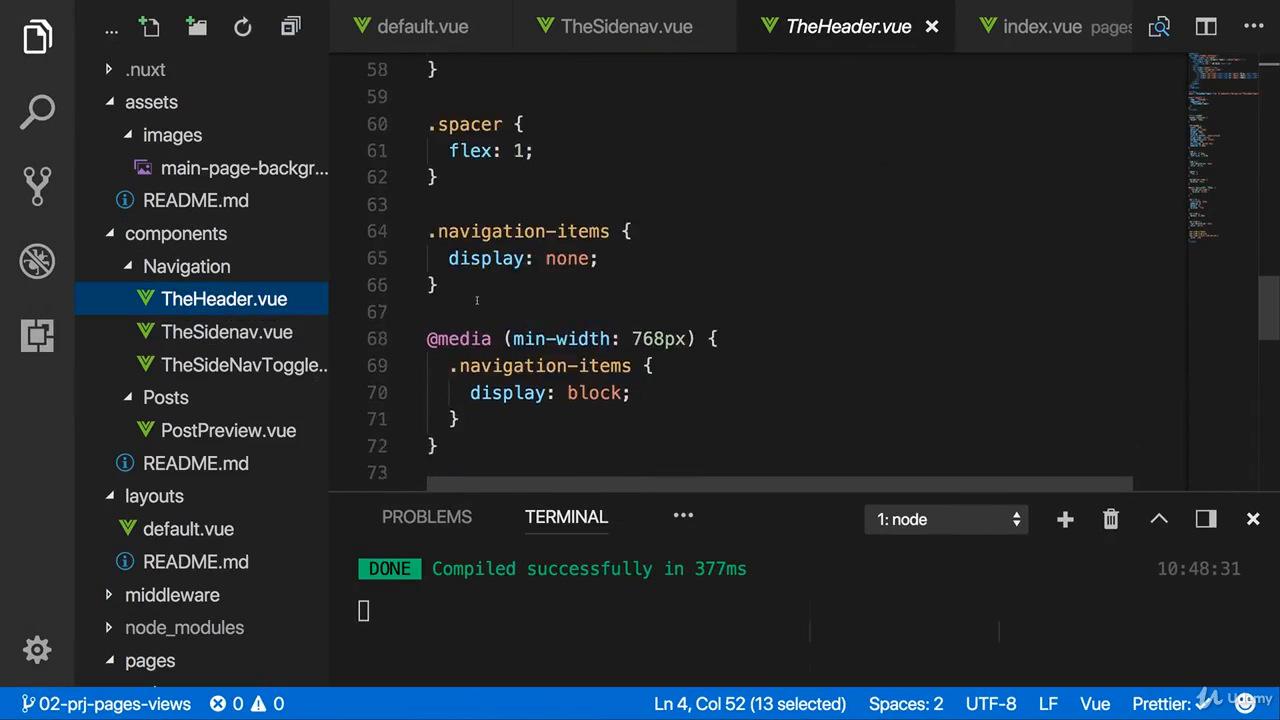
pyautogui.scroll(-3)
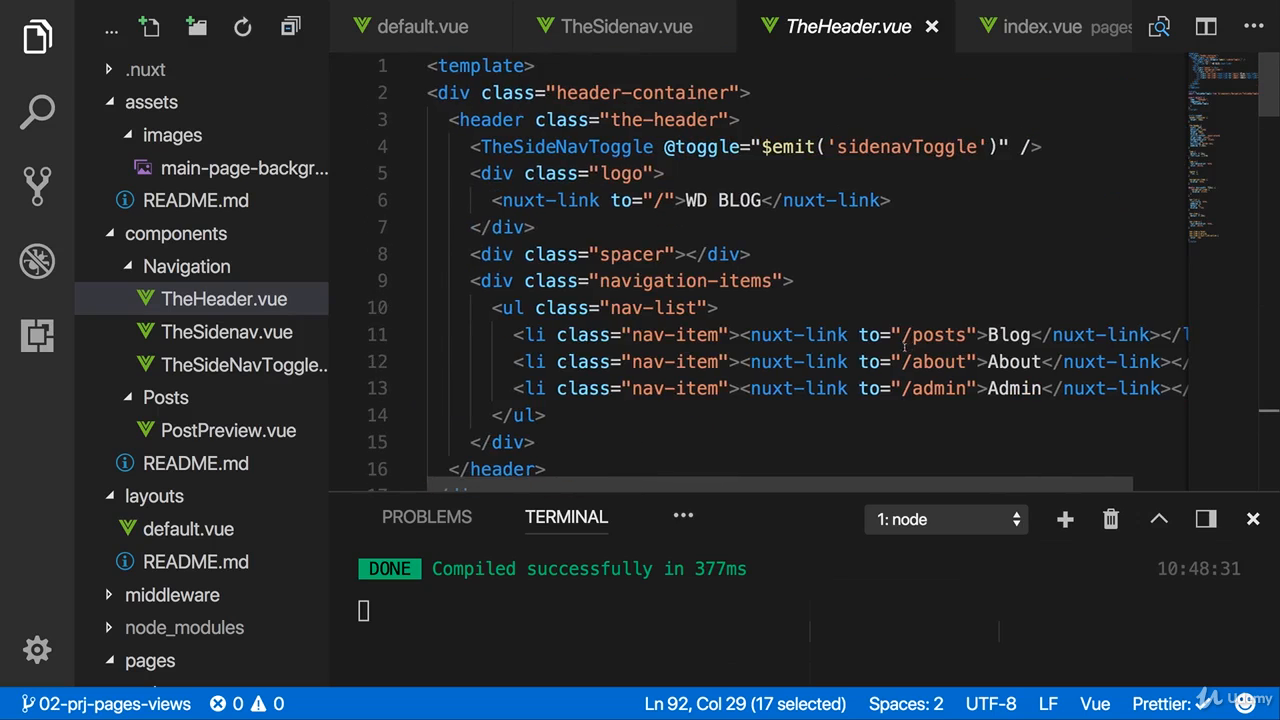
pyautogui.doubleClick(936, 334)
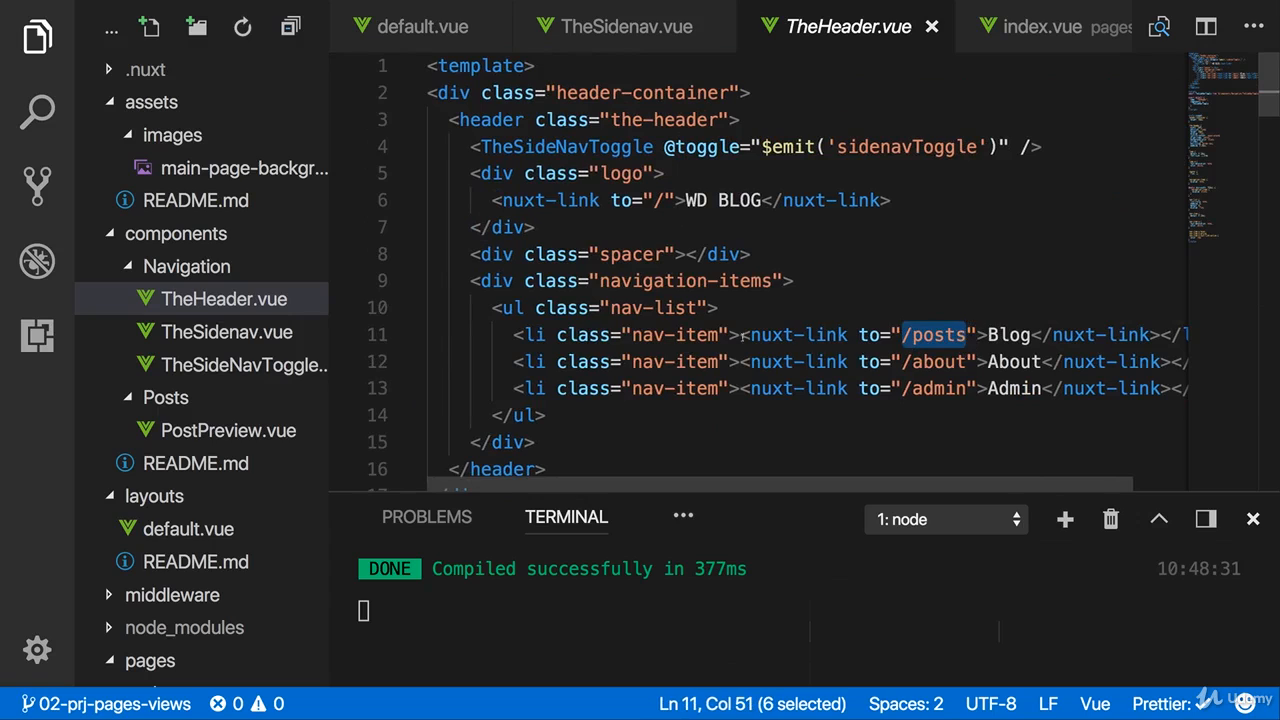
pyautogui.moveTo(900, 334); pyautogui.dragTo(1150, 334)
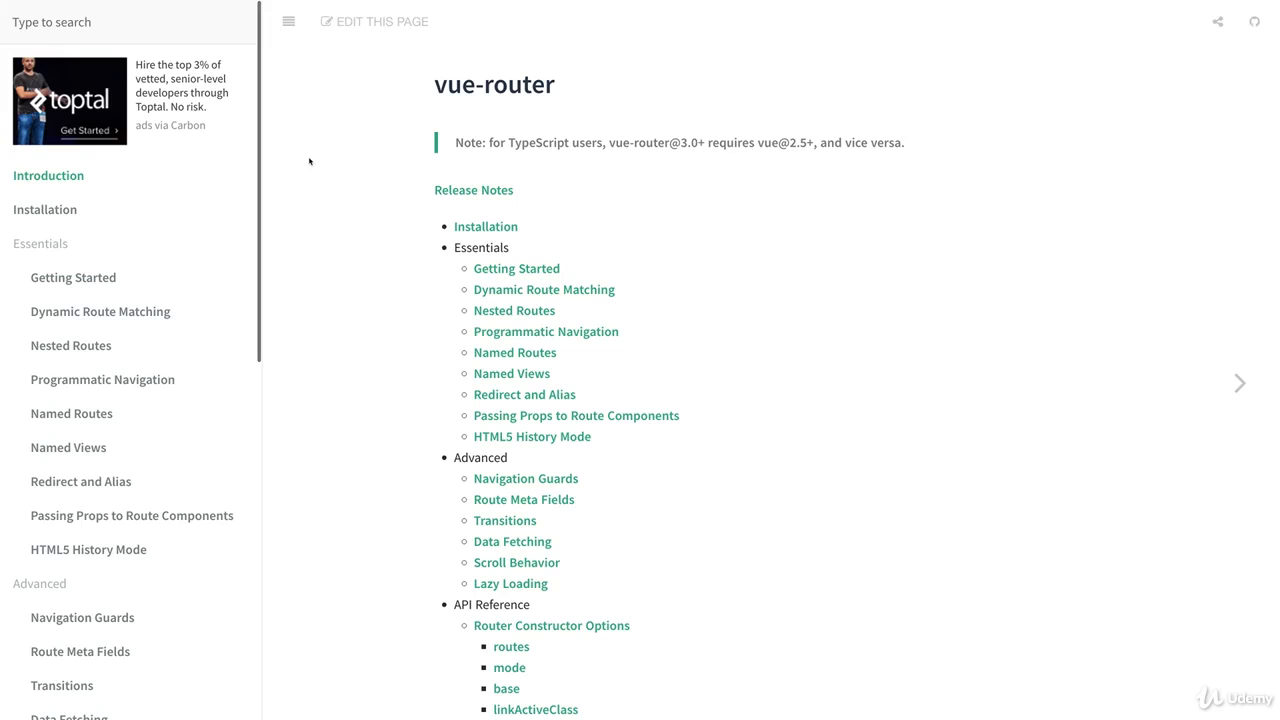
pyautogui.moveTo(416, 182)
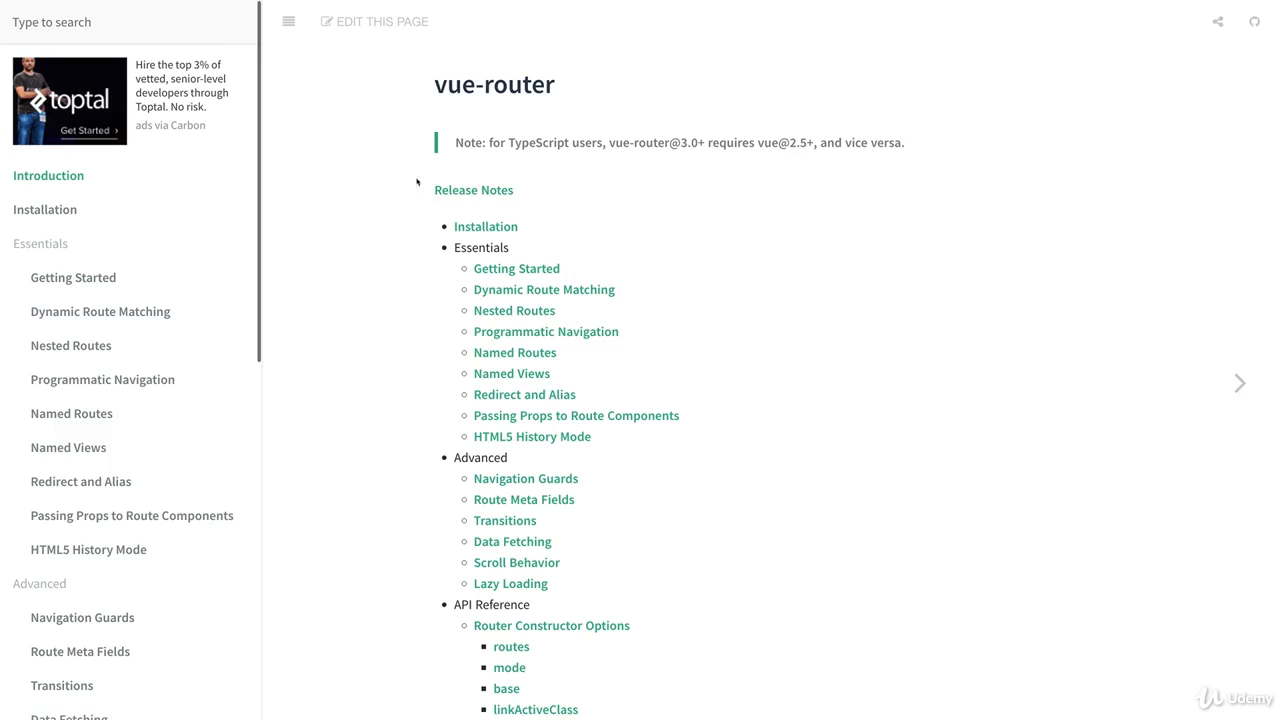
pyautogui.scroll(-3)
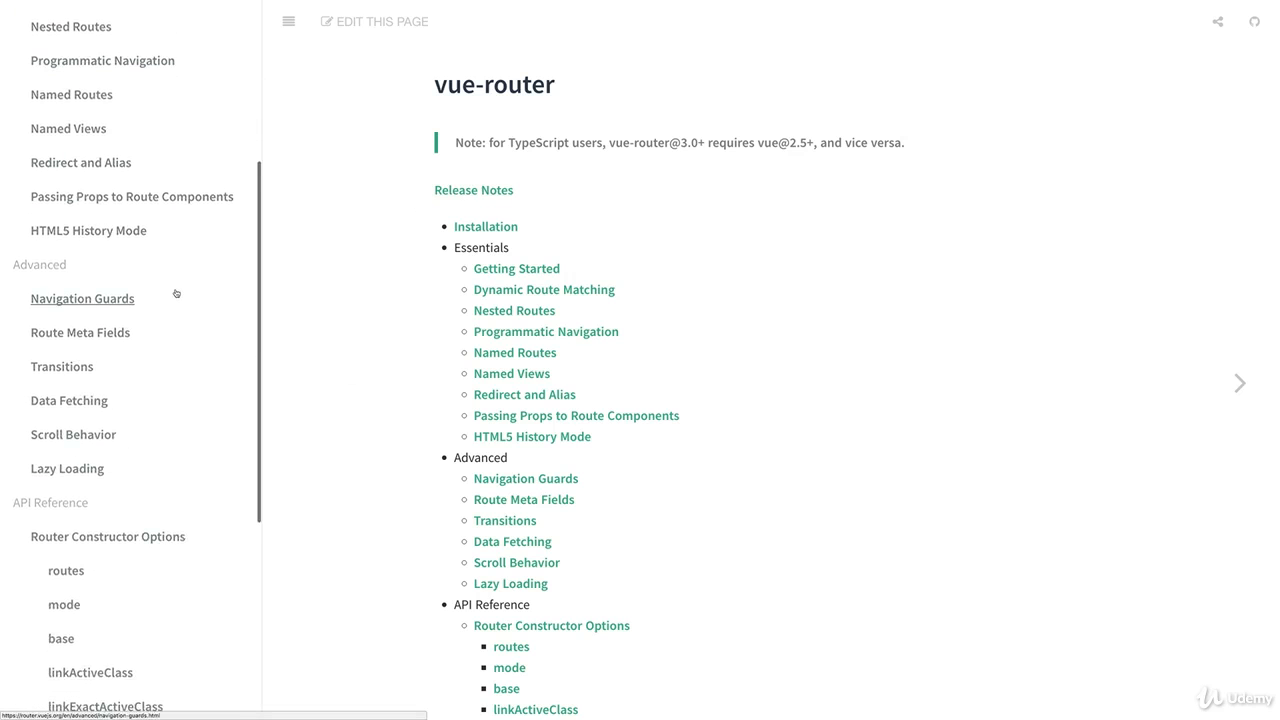
pyautogui.scroll(3)
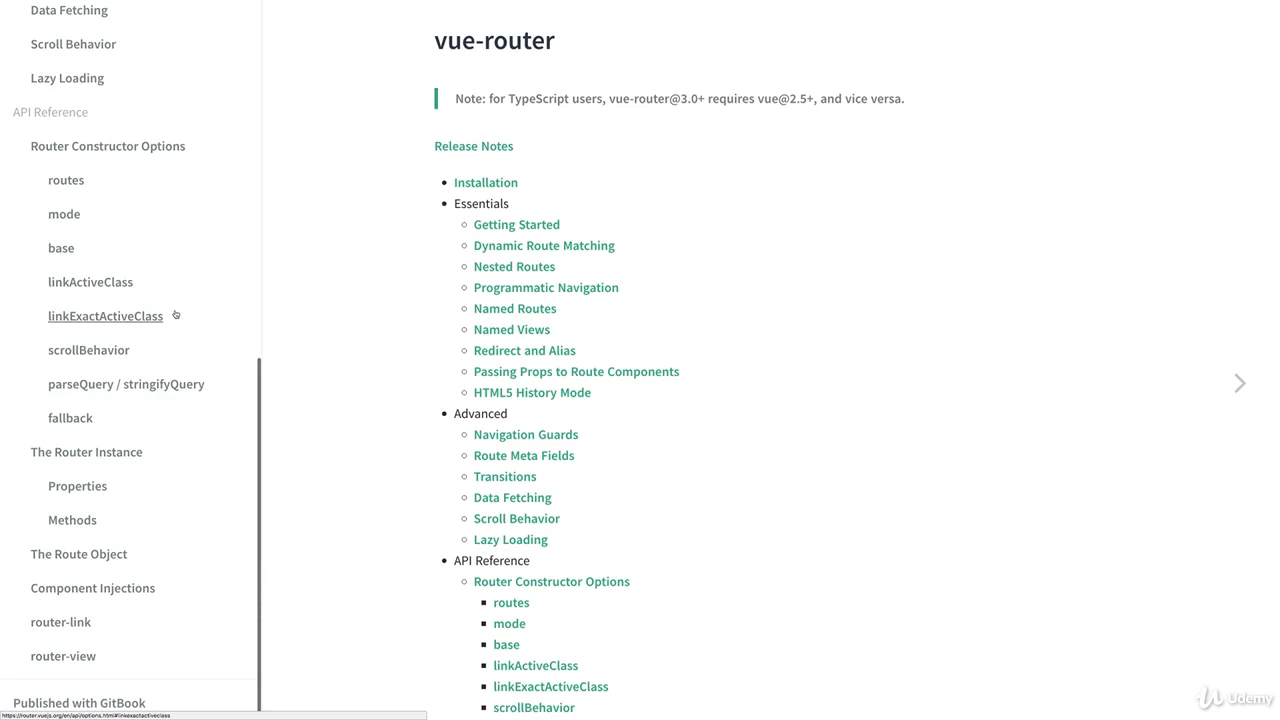
pyautogui.moveTo(90, 282)
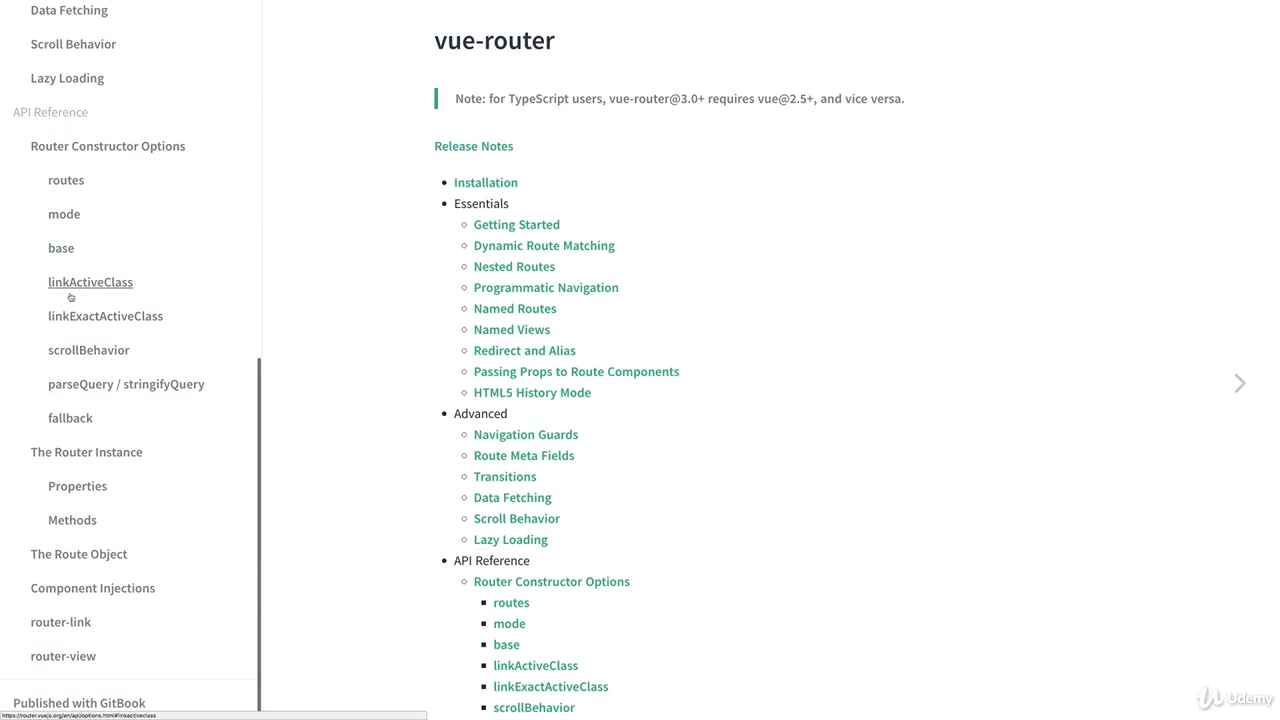
pyautogui.moveTo(126, 384)
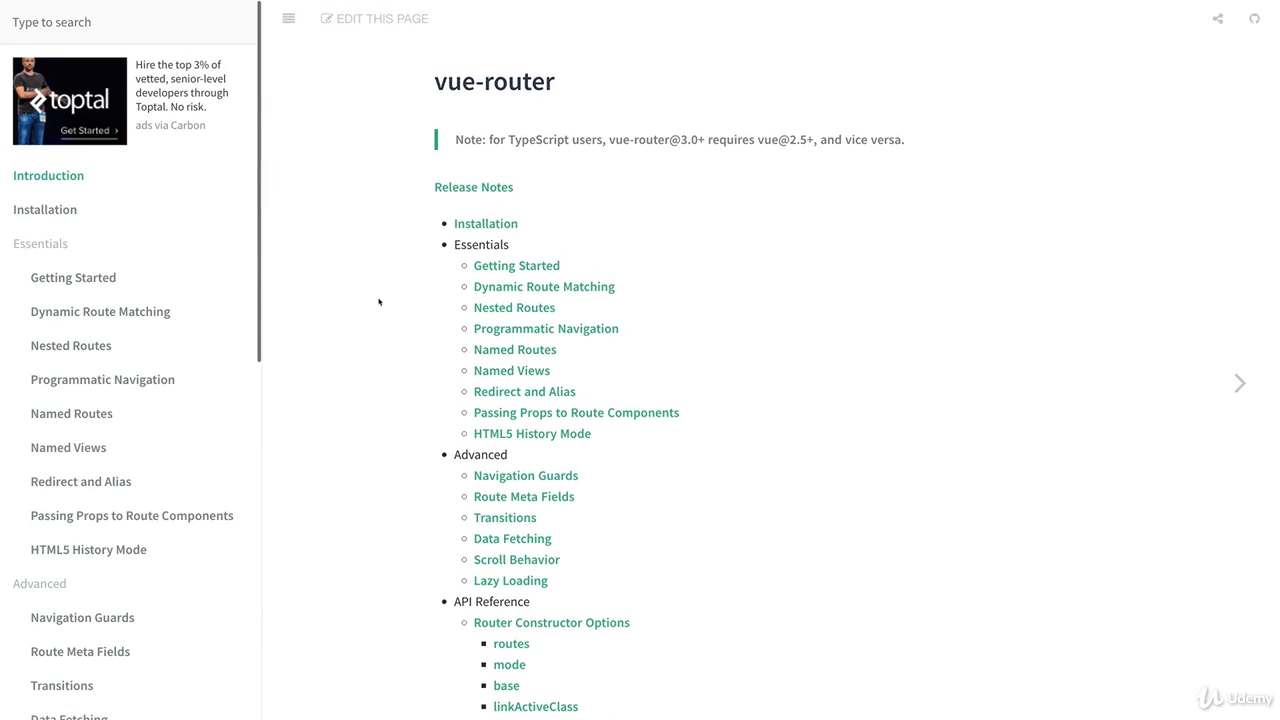
pyautogui.moveTo(362, 298)
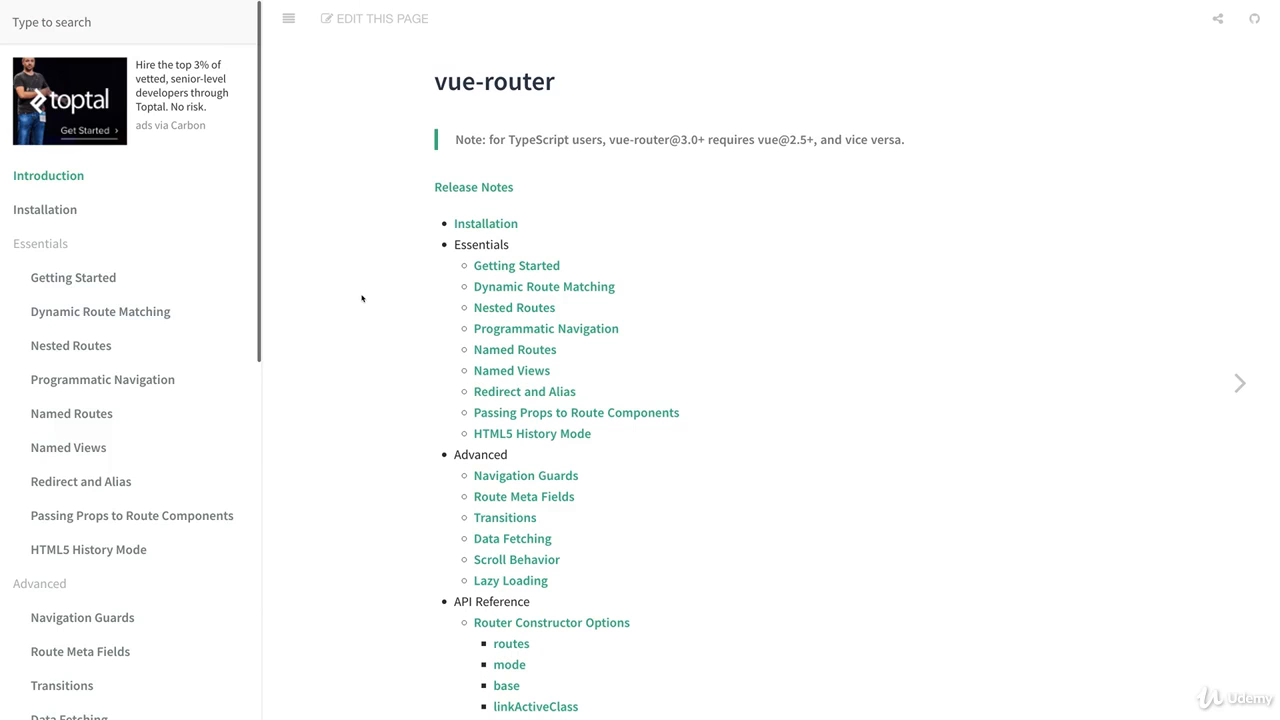
pyautogui.moveTo(212, 4)
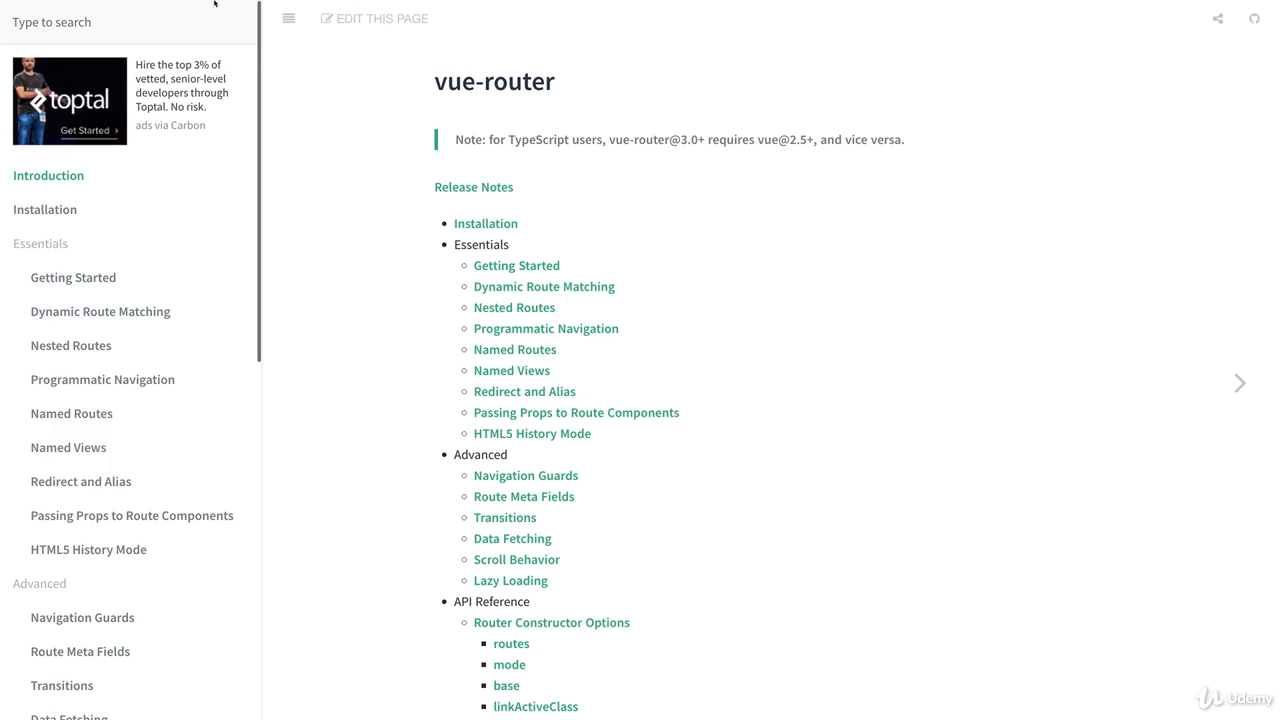